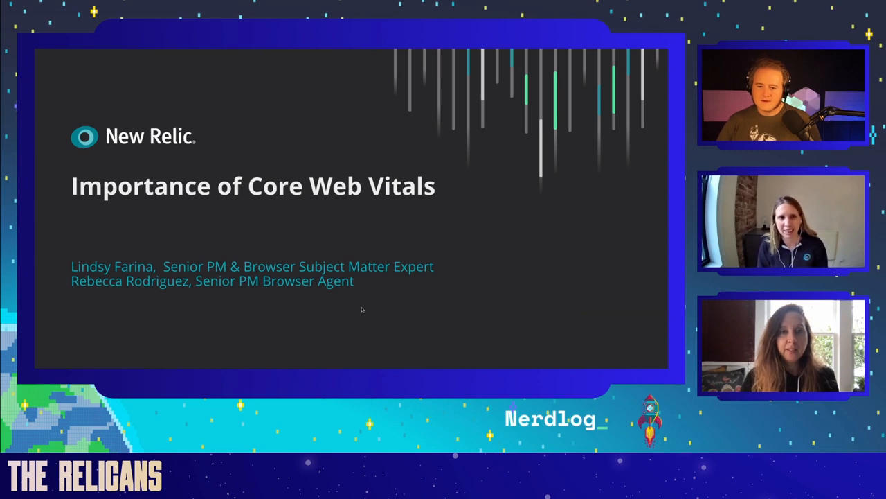
mouse_move(363, 310)
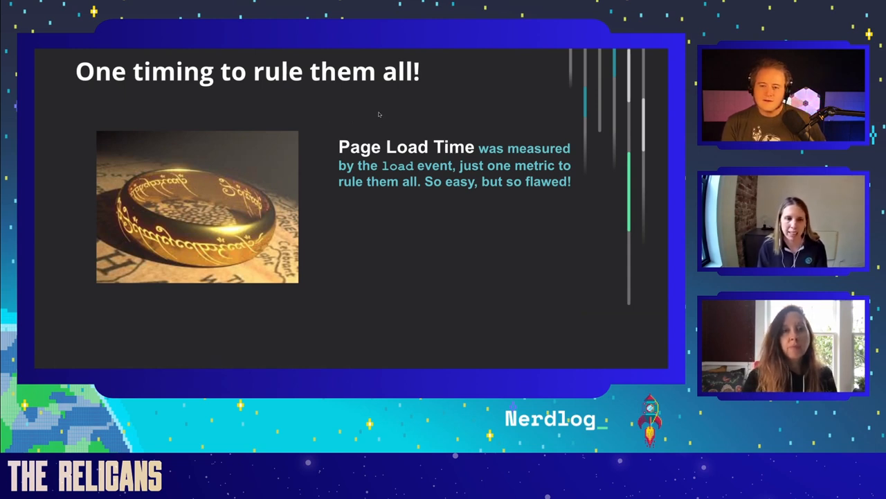
mouse_move(346, 153)
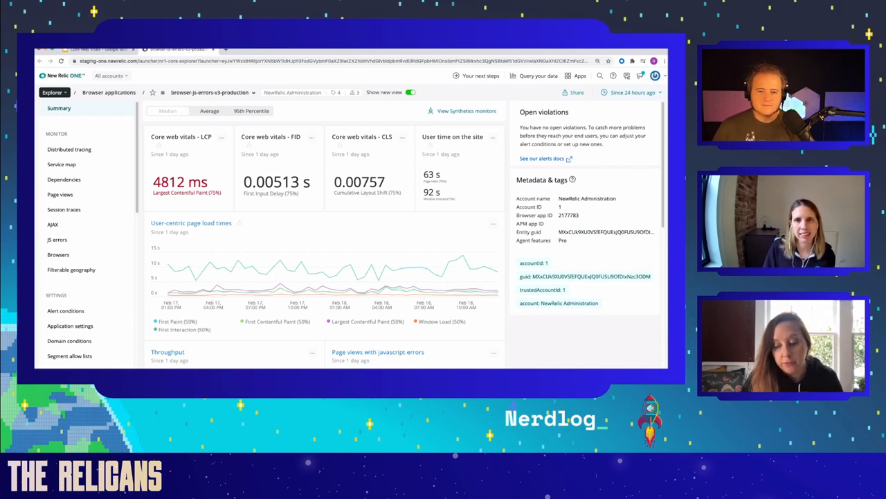
mouse_move(561, 367)
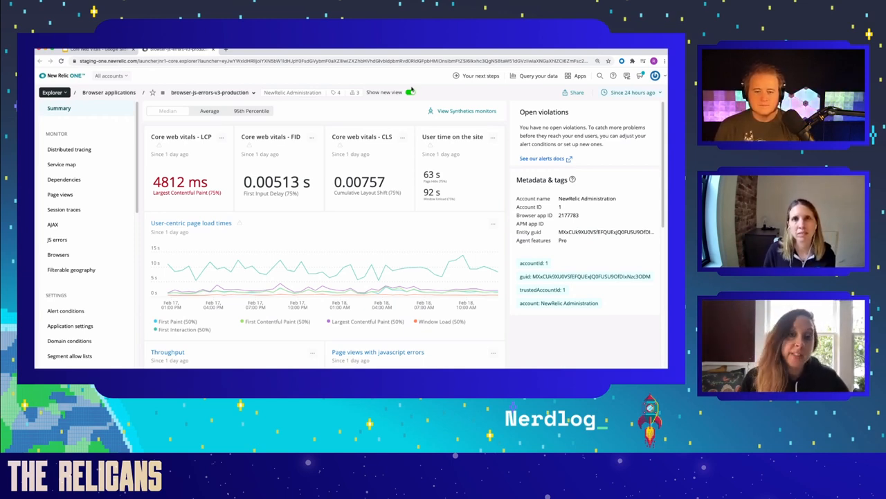
mouse_move(410, 91)
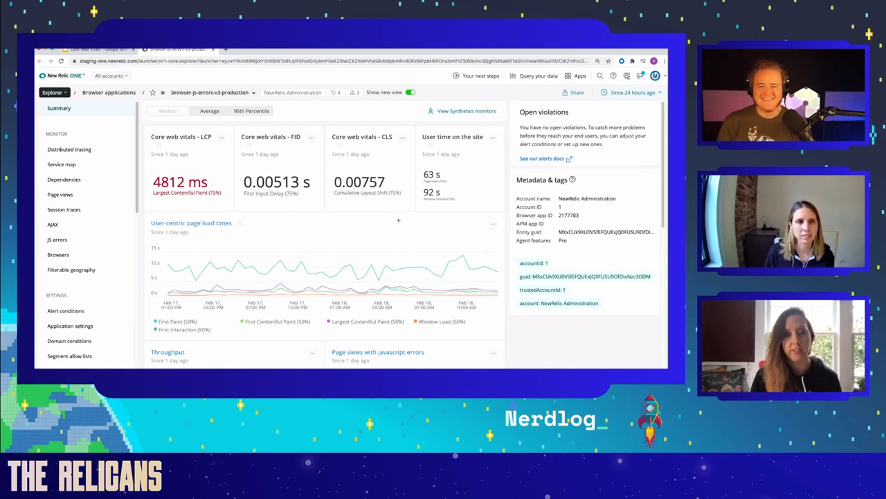
mouse_move(241, 223)
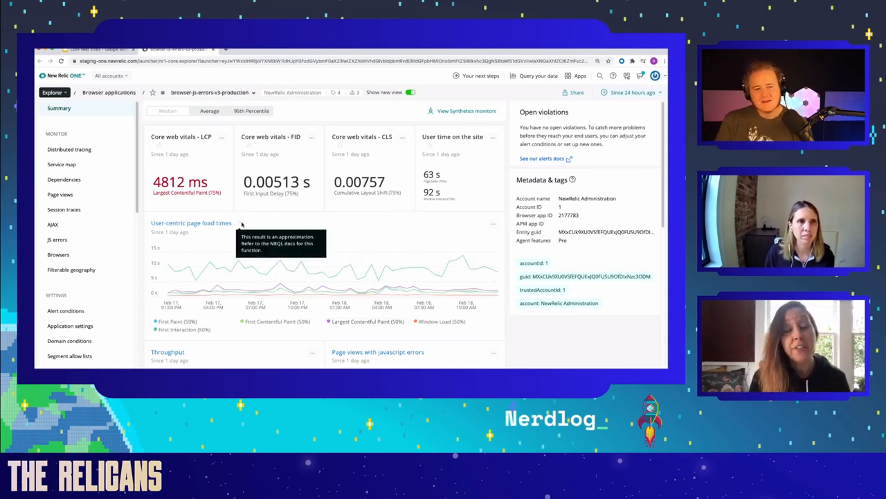
mouse_move(201, 200)
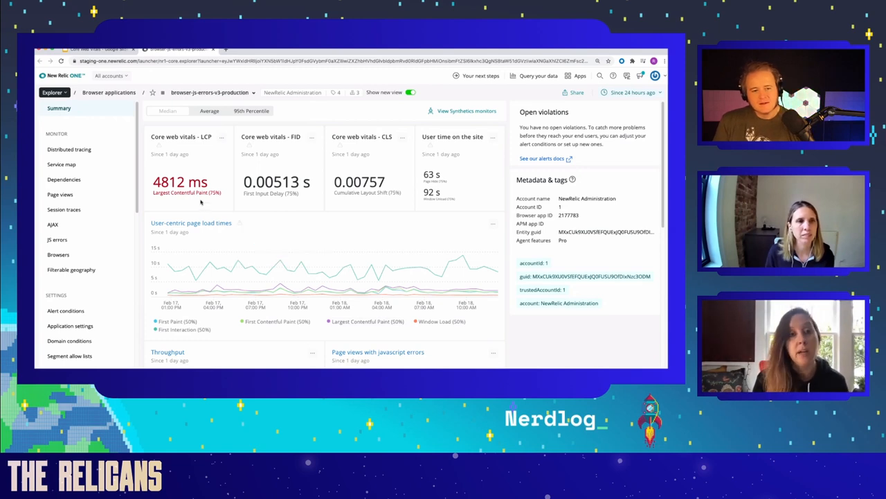
mouse_move(253, 317)
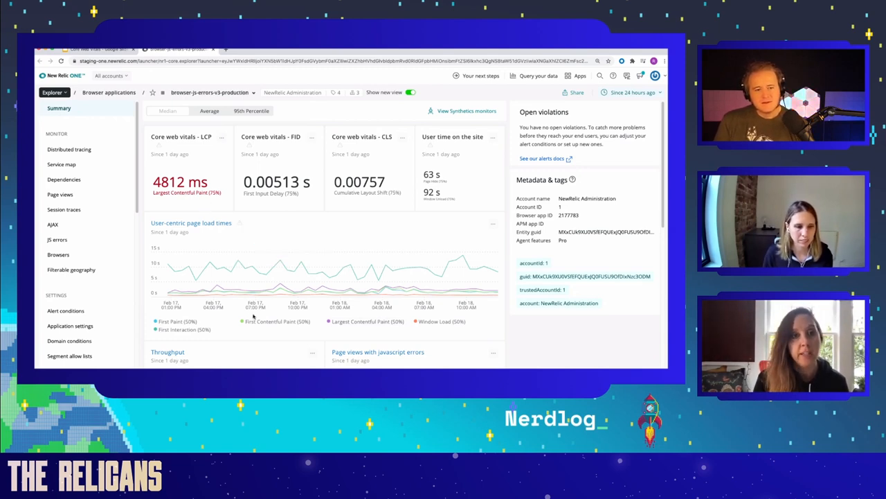
mouse_move(255, 316)
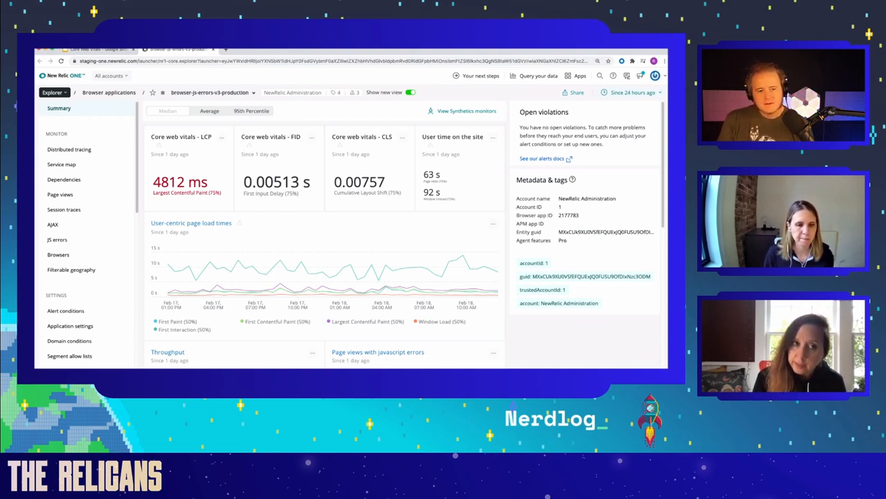
mouse_move(359, 277)
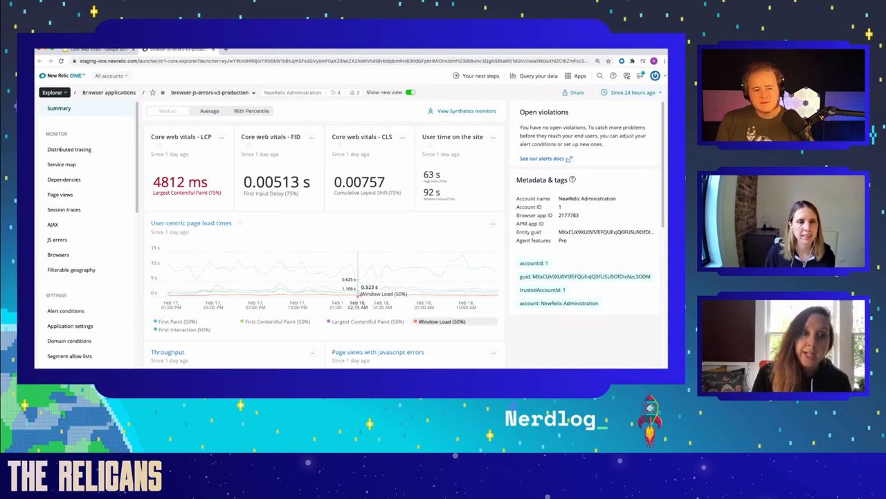
mouse_move(216, 211)
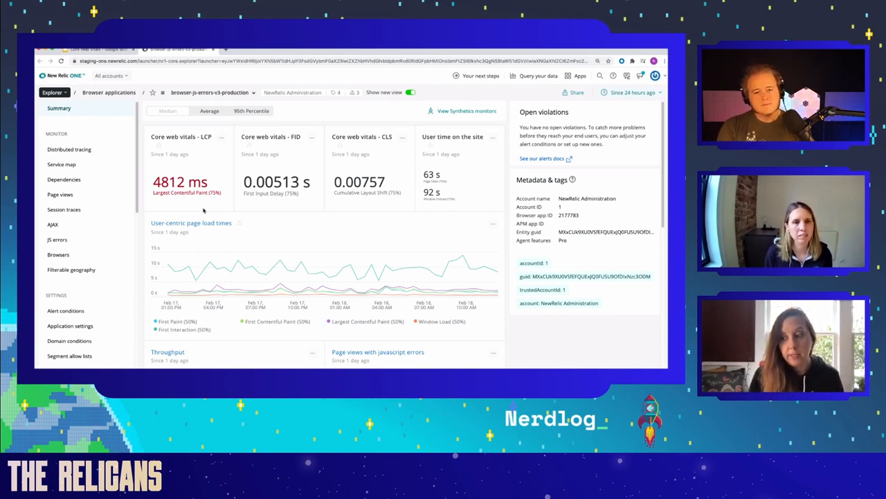
mouse_move(247, 239)
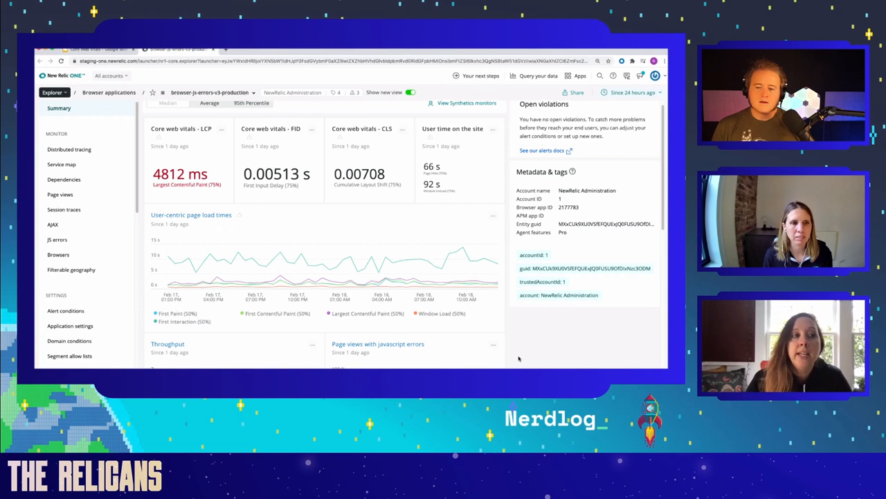
mouse_move(293, 277)
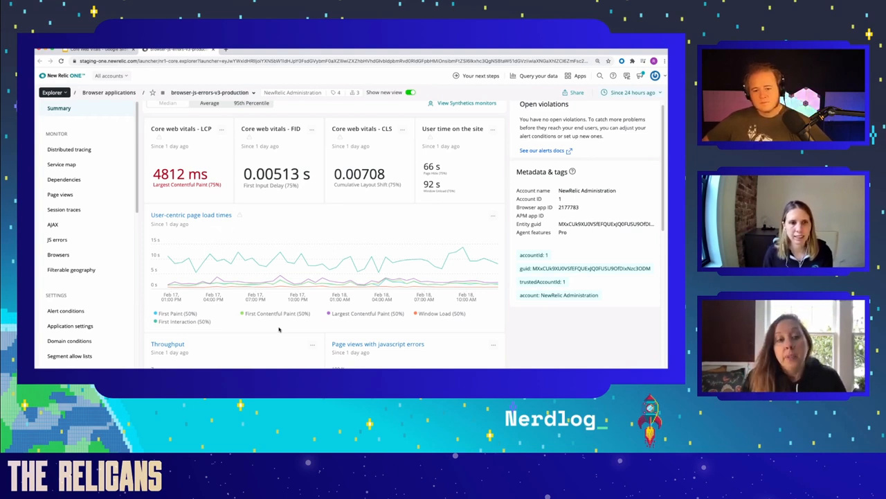
mouse_move(403, 337)
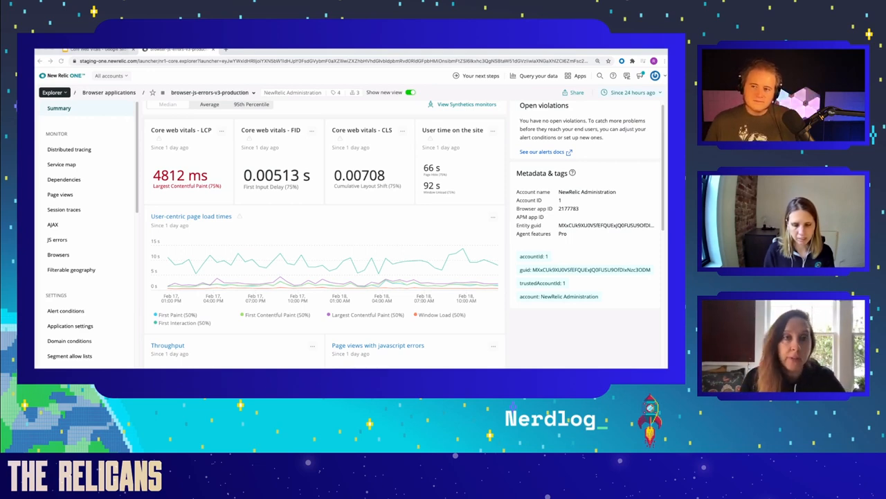
scroll("down", 3)
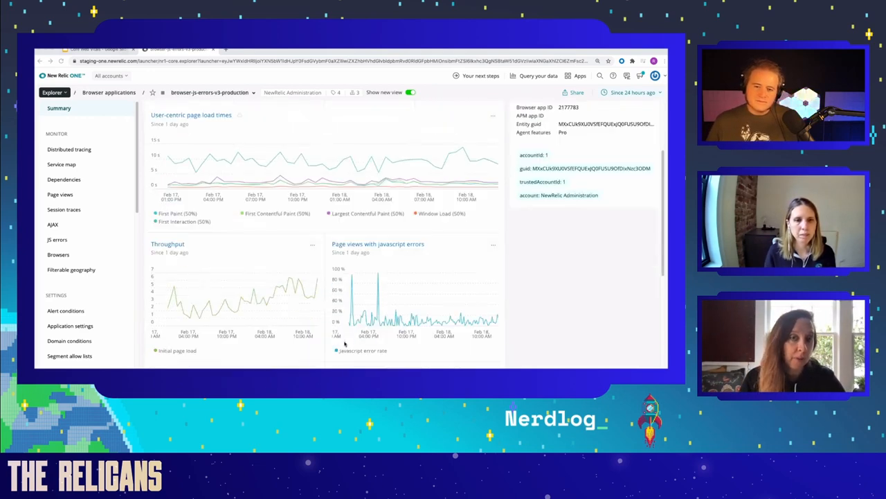
scroll("down", 3)
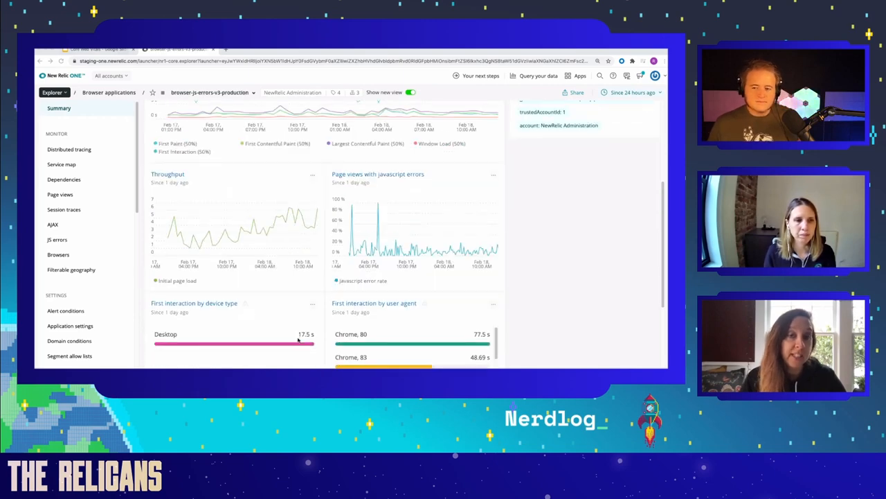
scroll("down", 3)
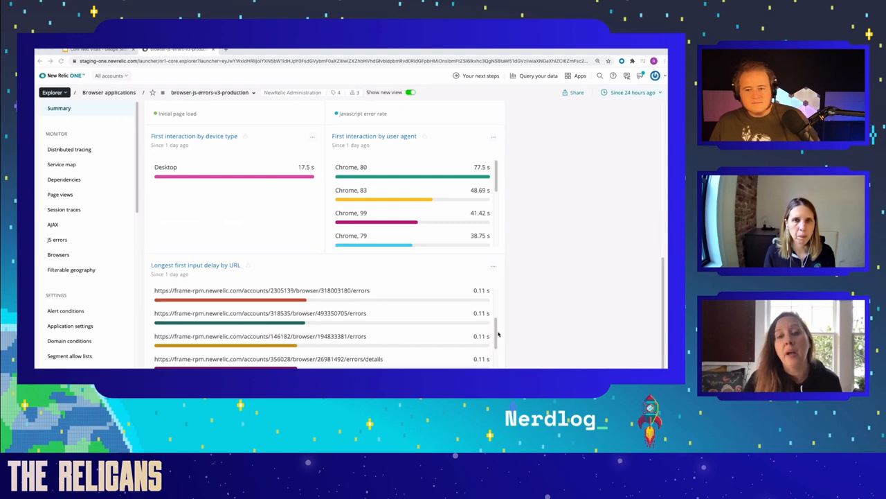
mouse_move(518, 334)
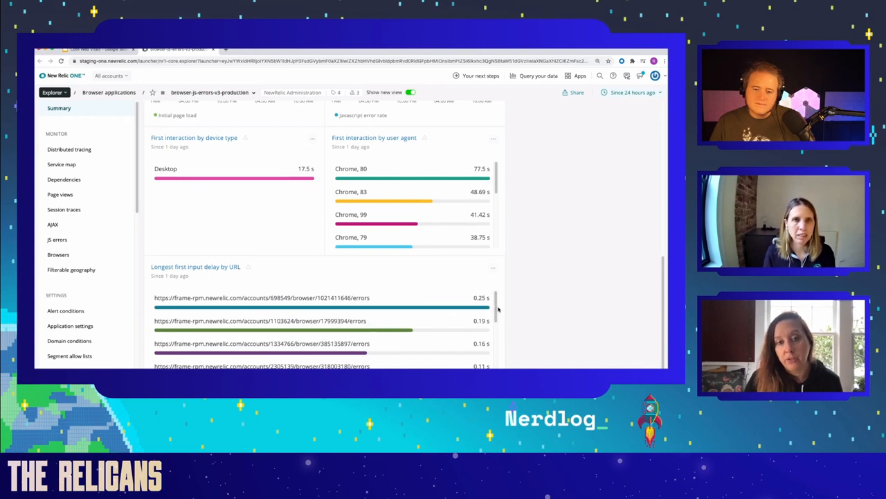
scroll("up", 3)
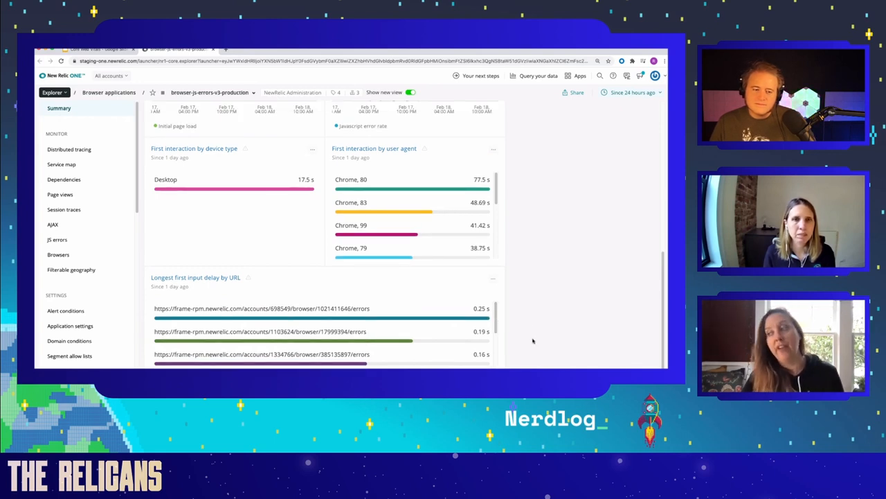
scroll("up", 3)
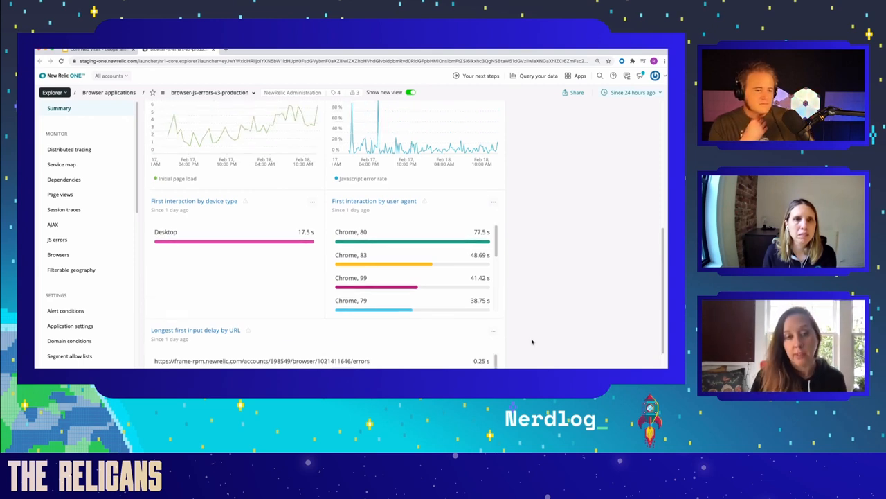
scroll("down", 3)
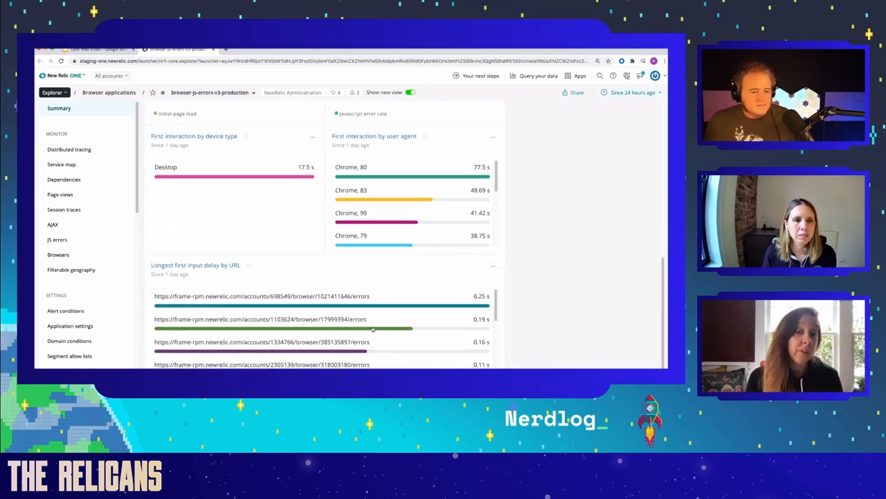